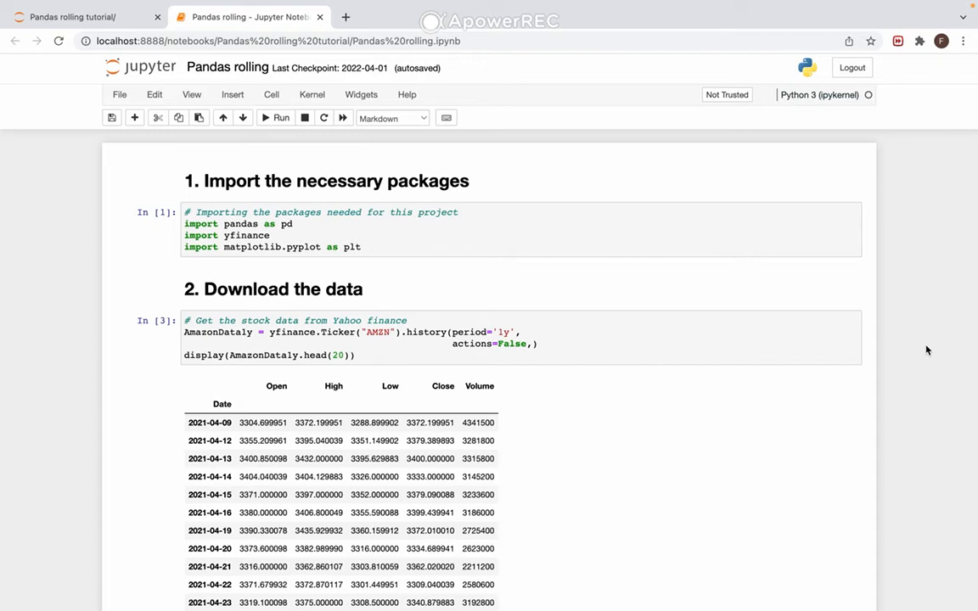
{"action": "mouse_move", "coordinate": [586, 425]}
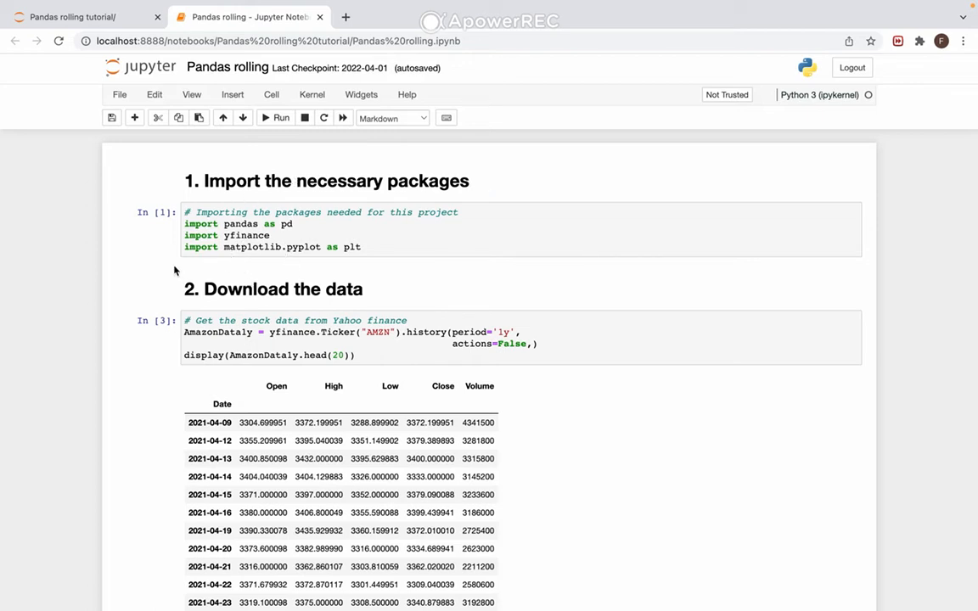
- Scroll through the earlier notebook sections toward the section 6 plotting cell
{"action": "scroll", "scroll_direction": "down", "scroll_amount": 3}
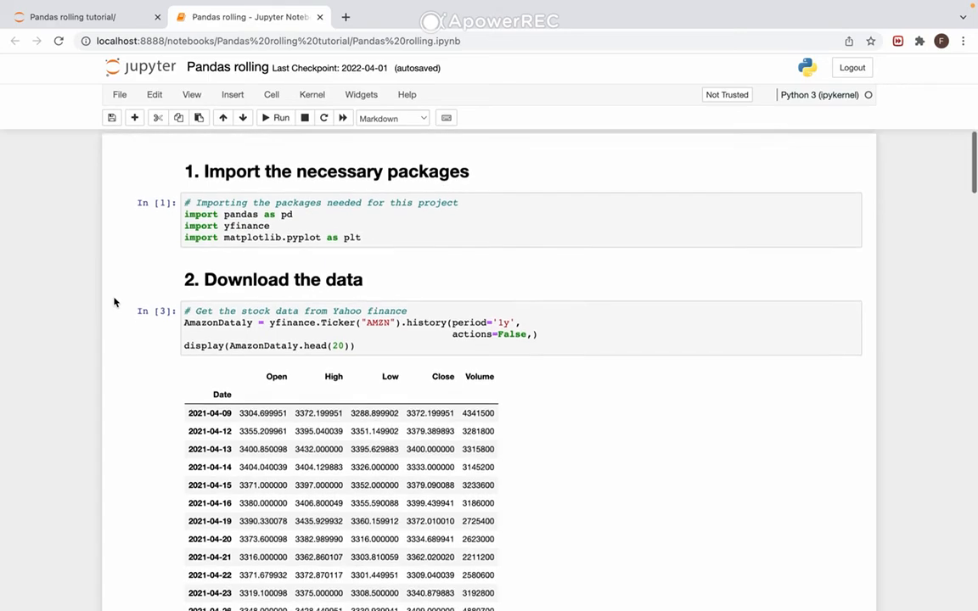
{"action": "scroll", "scroll_direction": "down", "scroll_amount": 3}
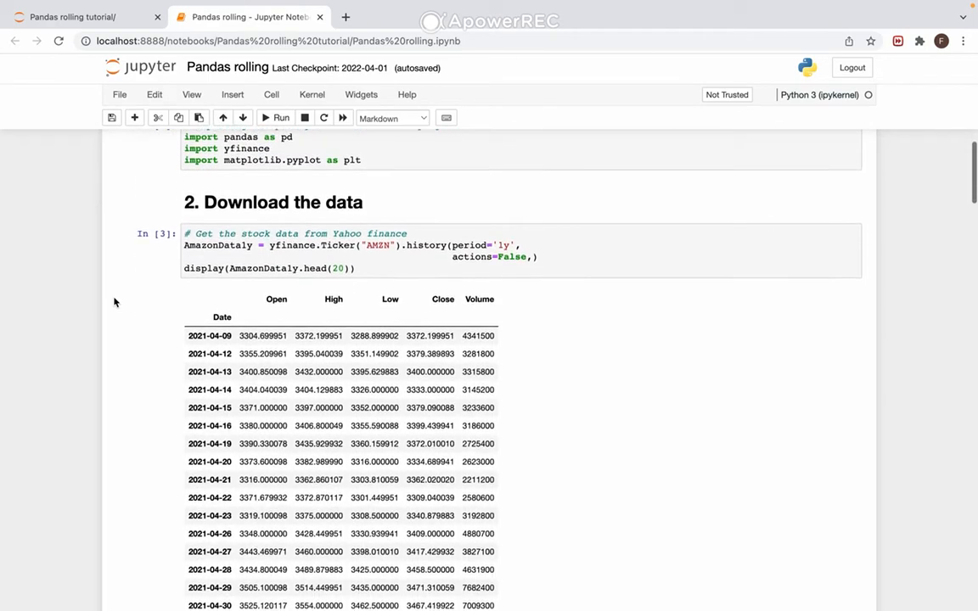
{"action": "scroll", "scroll_direction": "down", "scroll_amount": 3}
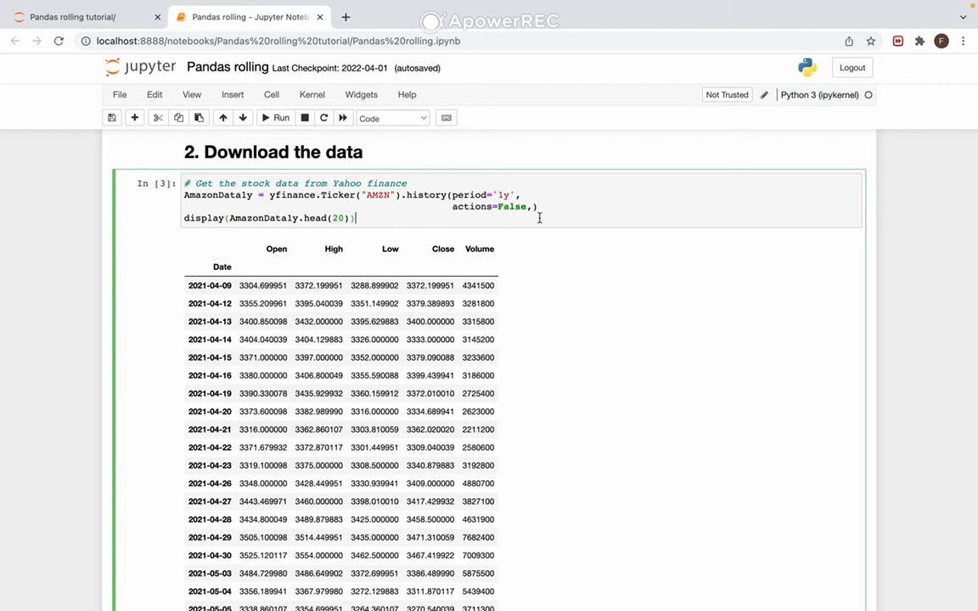
{"action": "mouse_move", "coordinate": [535, 245]}
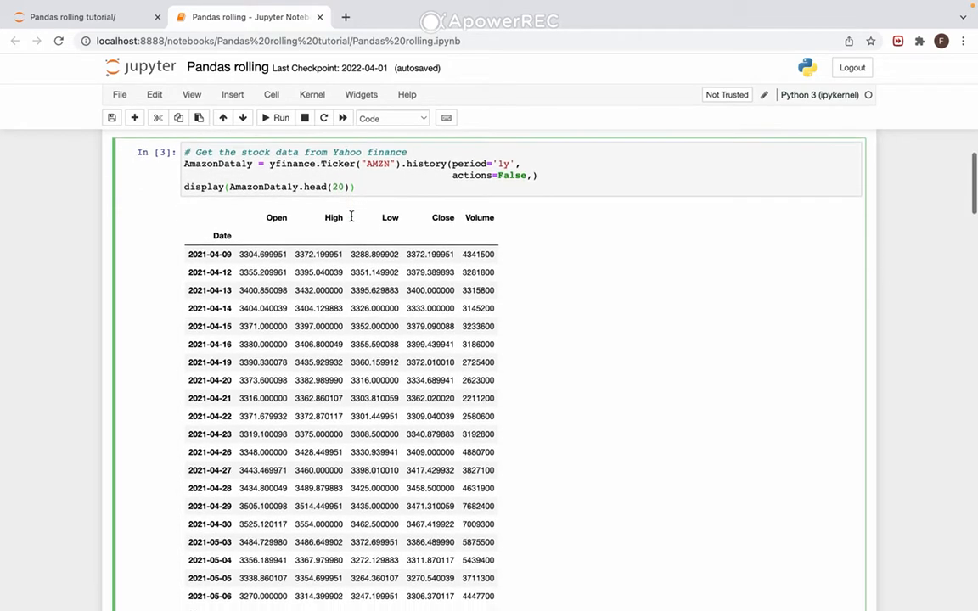
{"action": "scroll", "scroll_direction": "down", "scroll_amount": 3}
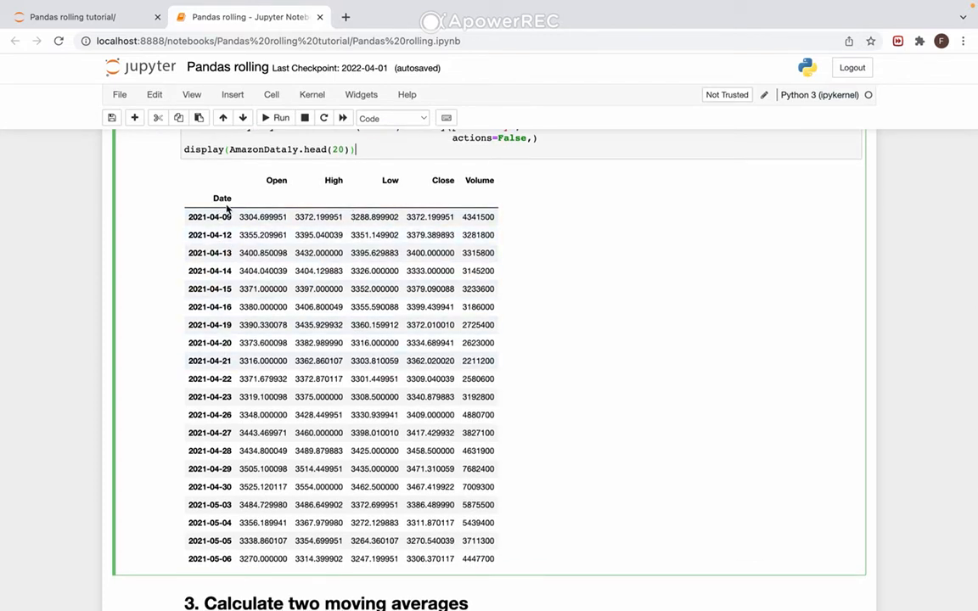
{"action": "mouse_move", "coordinate": [285, 180]}
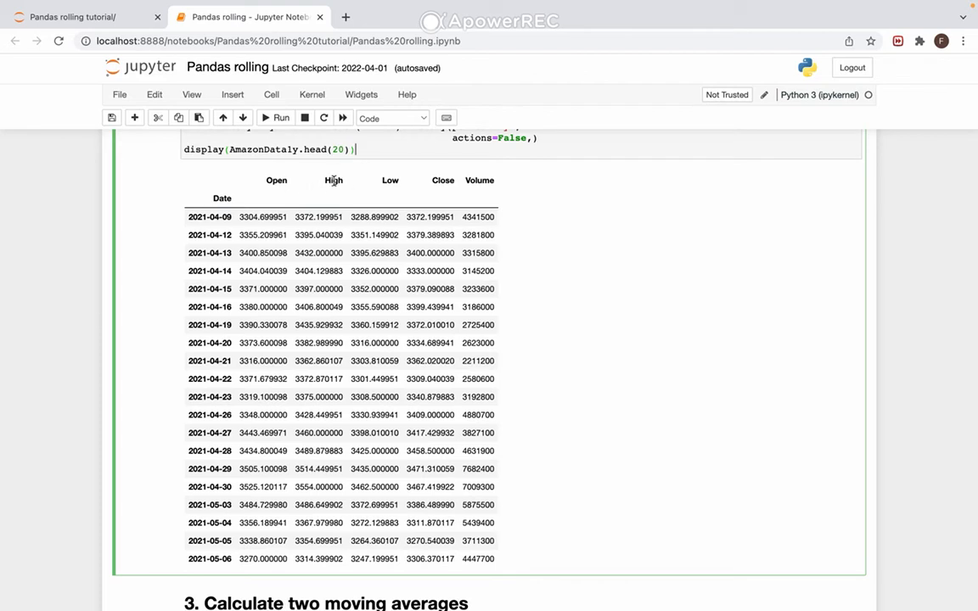
{"action": "mouse_move", "coordinate": [385, 201]}
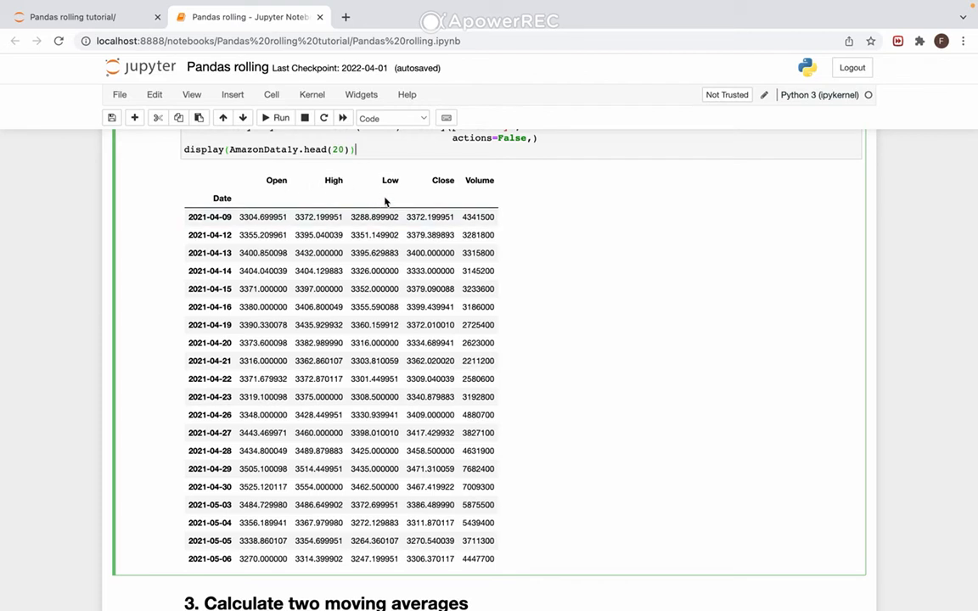
{"action": "mouse_move", "coordinate": [482, 179]}
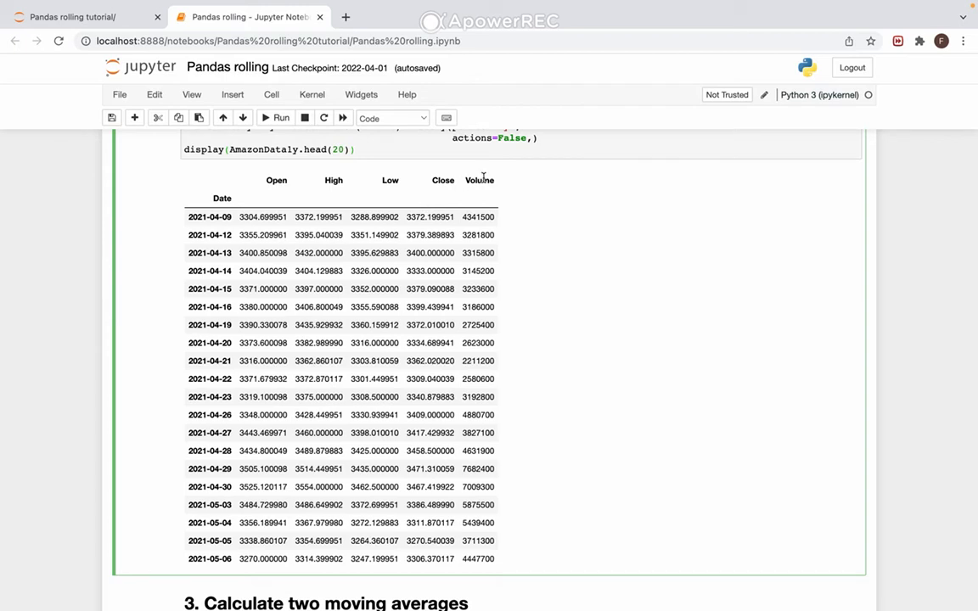
{"action": "left_click", "coordinate": [339, 253]}
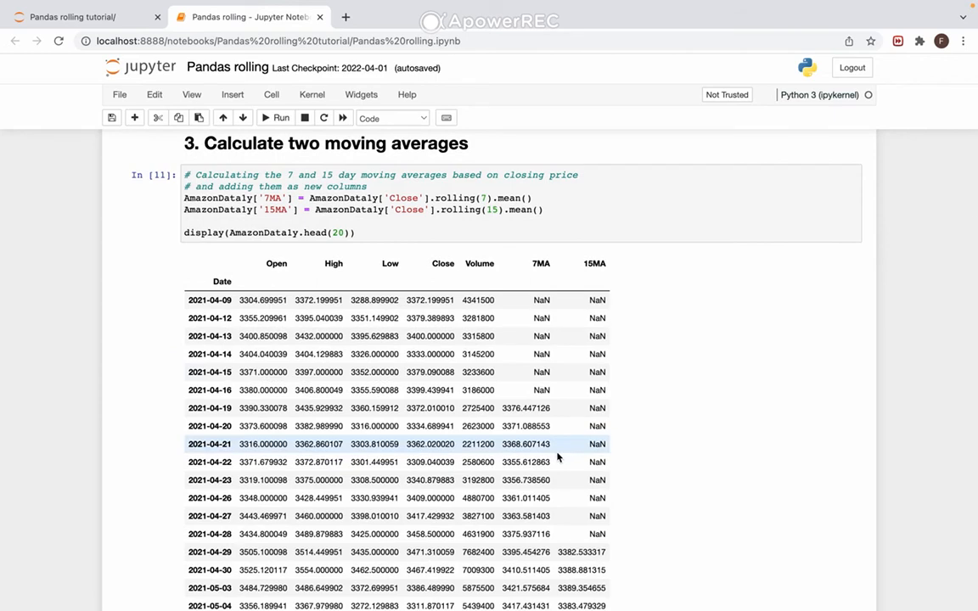
{"action": "scroll", "scroll_direction": "down", "scroll_amount": 3}
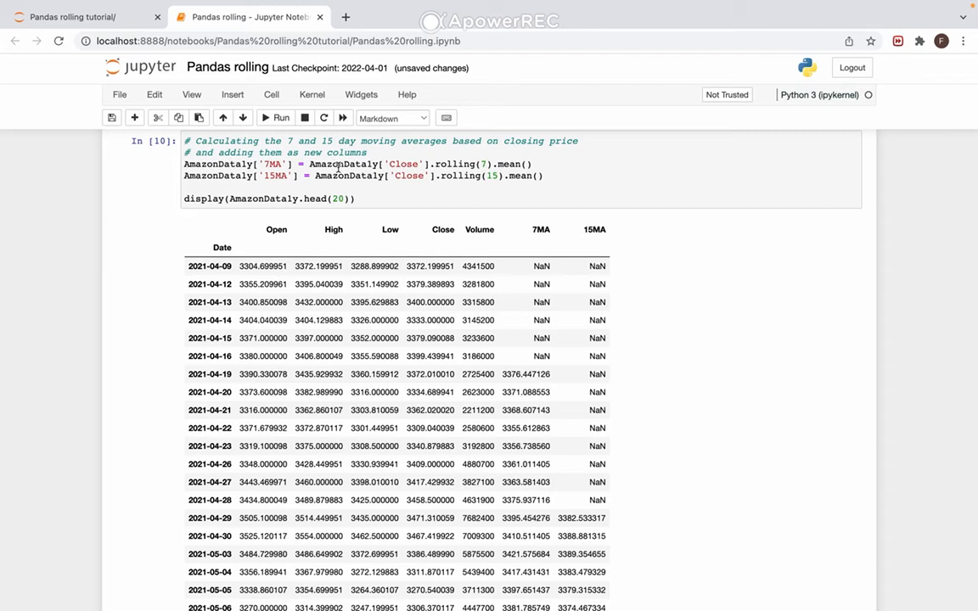
{"action": "mouse_move", "coordinate": [440, 164]}
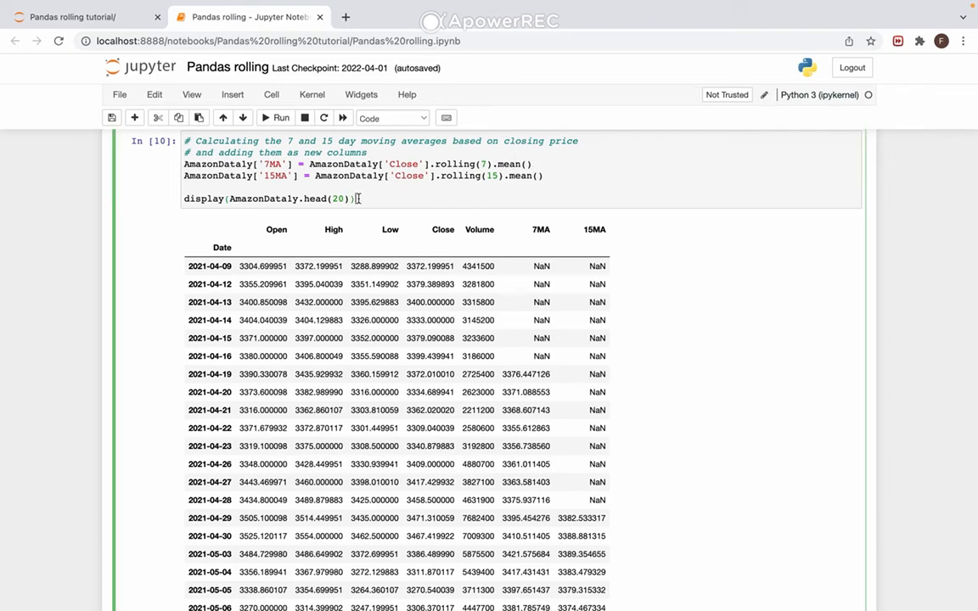
{"action": "left_click", "coordinate": [391, 119]}
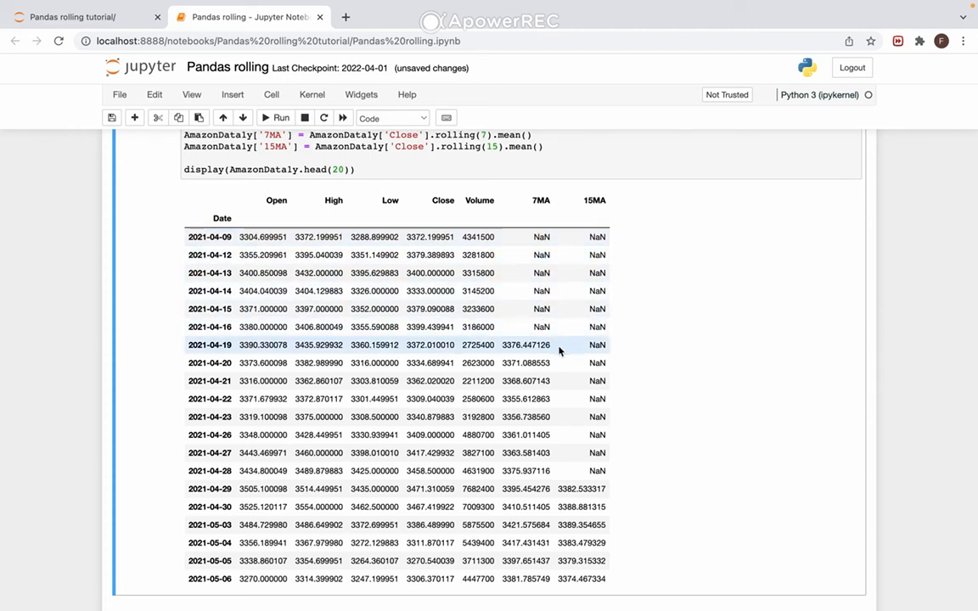
{"action": "mouse_move", "coordinate": [557, 355]}
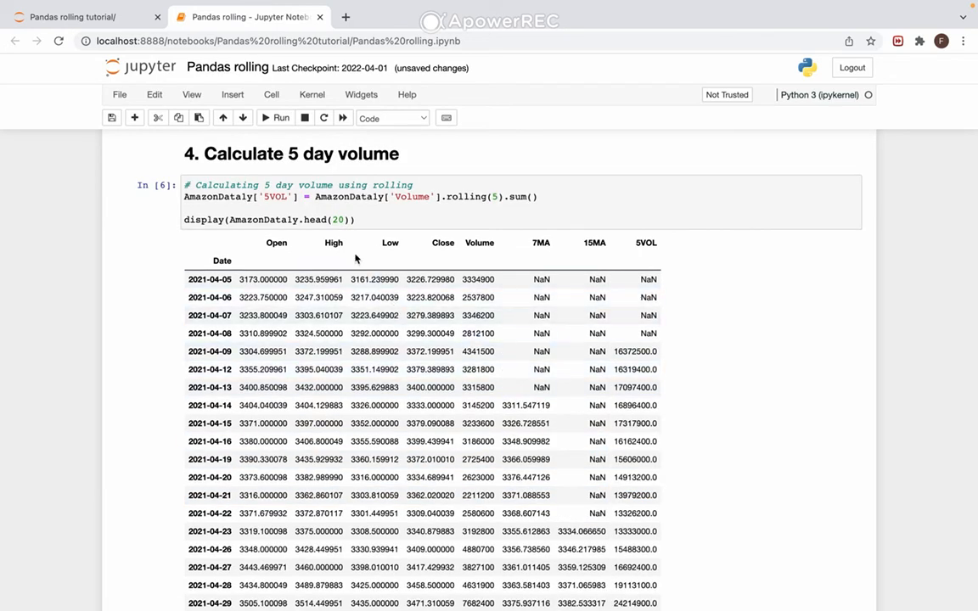
{"action": "mouse_move", "coordinate": [380, 202]}
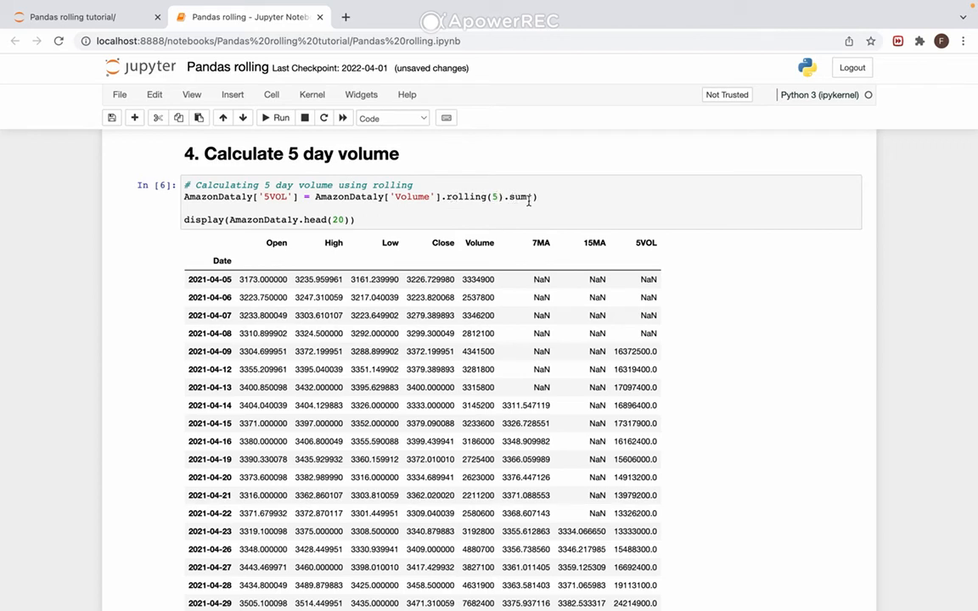
{"action": "left_click", "coordinate": [530, 197]}
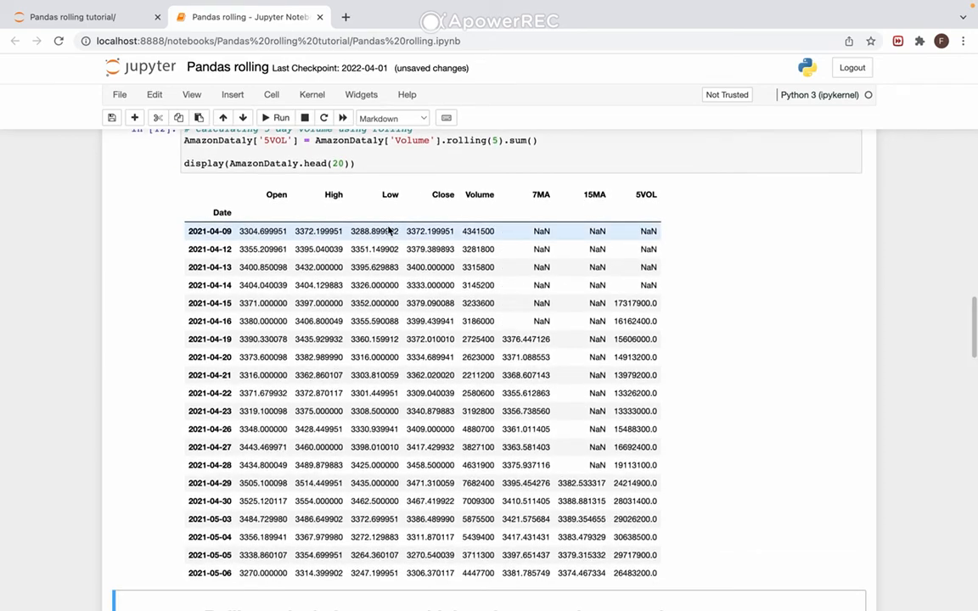
- Re-run the plotting cell and view the 'Closing price, 7MA and 15MA' chart
{"action": "scroll", "scroll_direction": "down", "scroll_amount": 3}
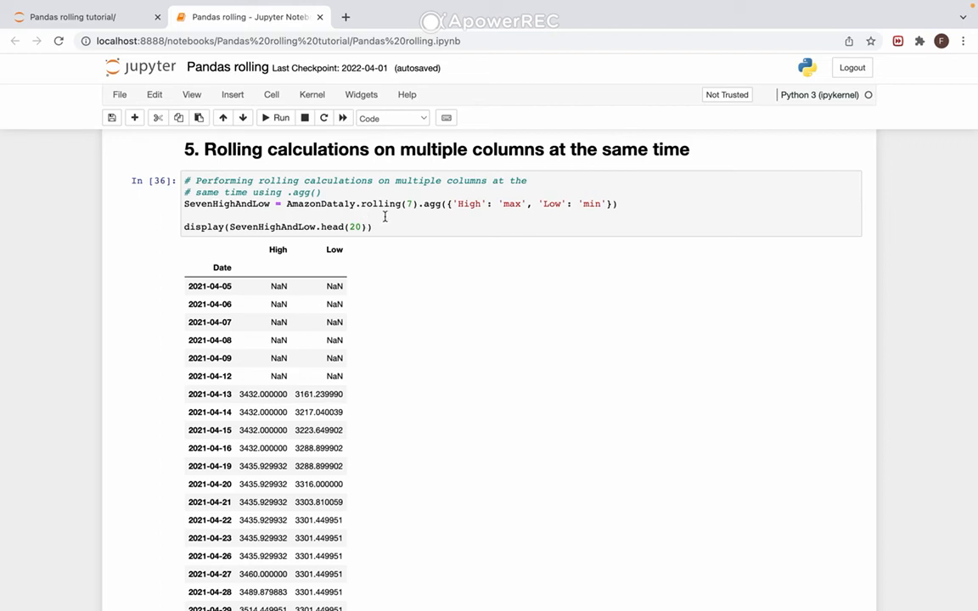
{"action": "mouse_move", "coordinate": [404, 210]}
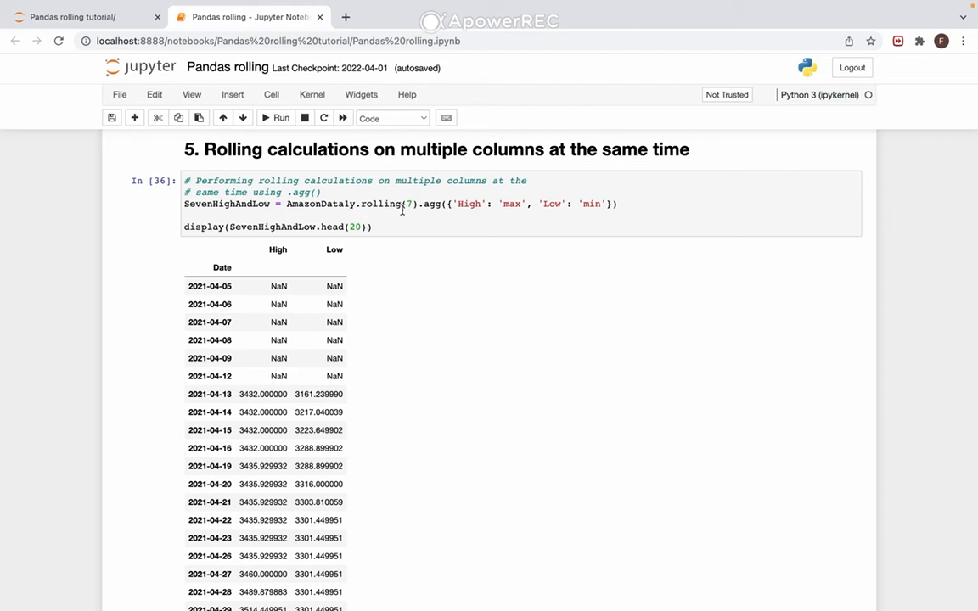
{"action": "mouse_move", "coordinate": [404, 206]}
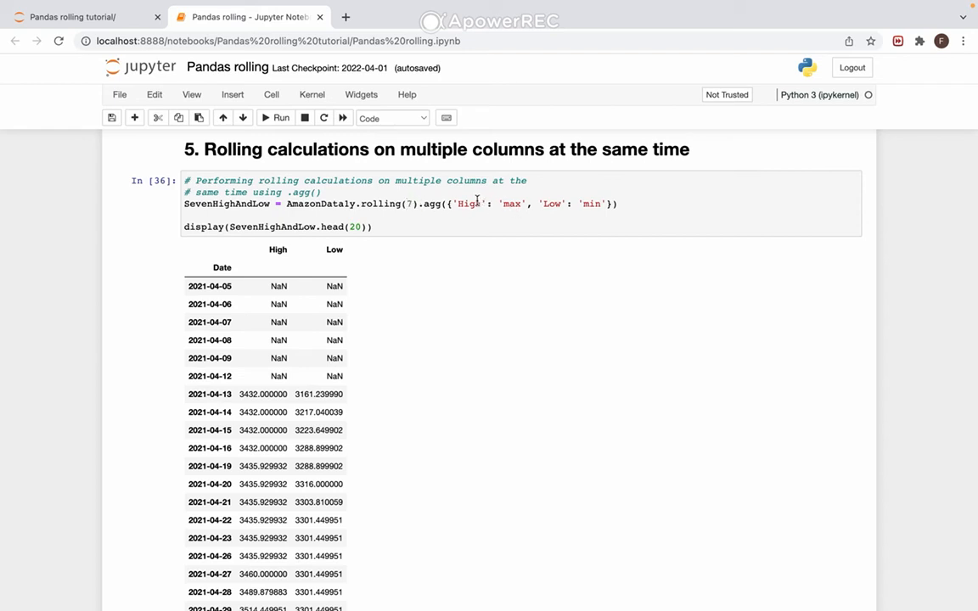
{"action": "mouse_move", "coordinate": [547, 211]}
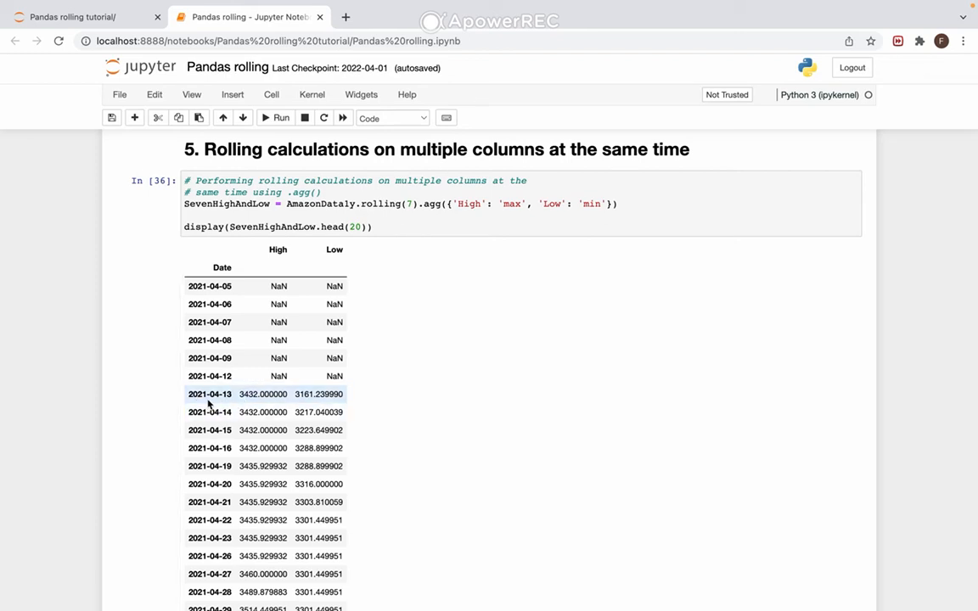
{"action": "mouse_move", "coordinate": [320, 394]}
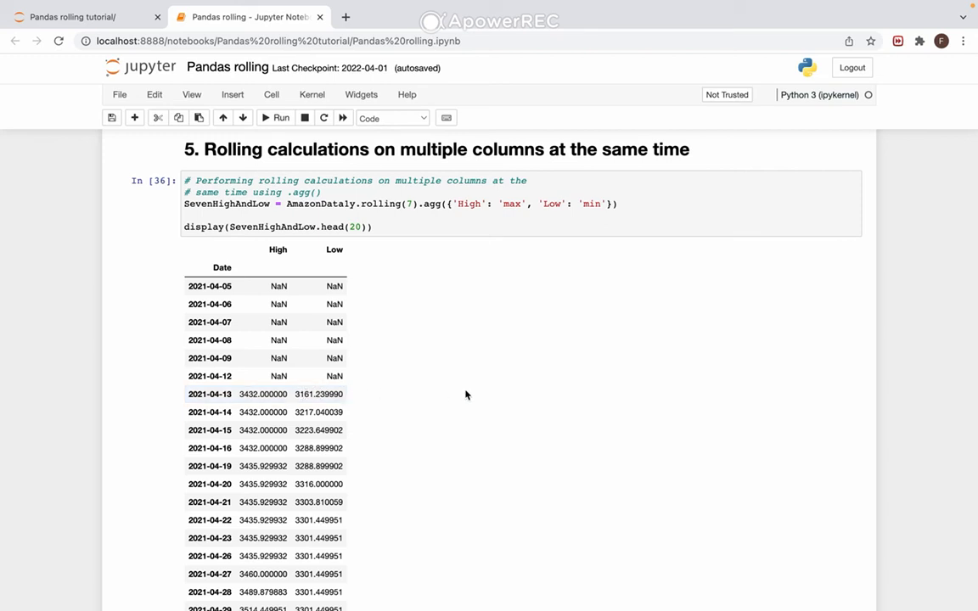
{"action": "scroll", "scroll_direction": "down", "scroll_amount": 3}
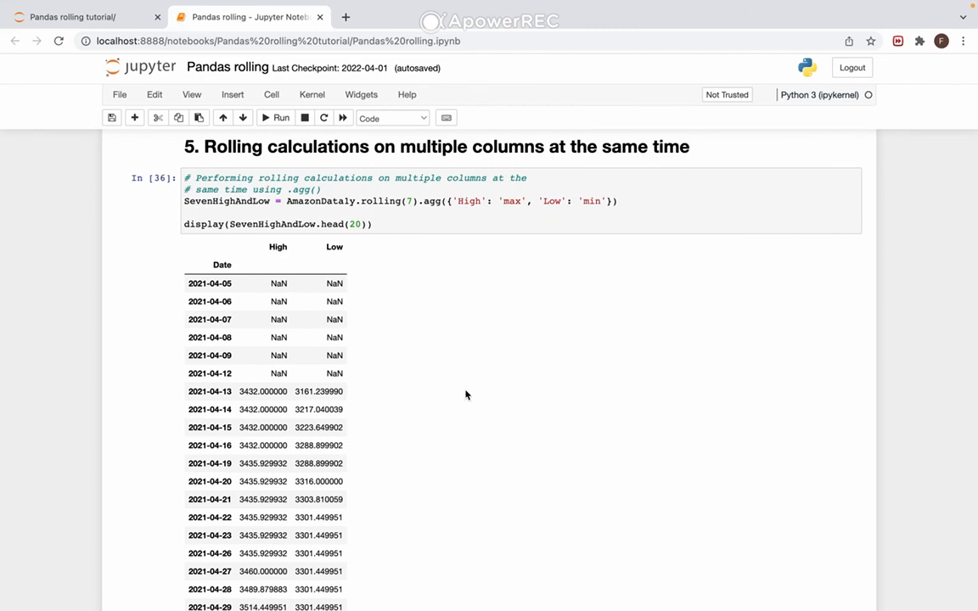
{"action": "scroll", "scroll_direction": "down", "scroll_amount": 3}
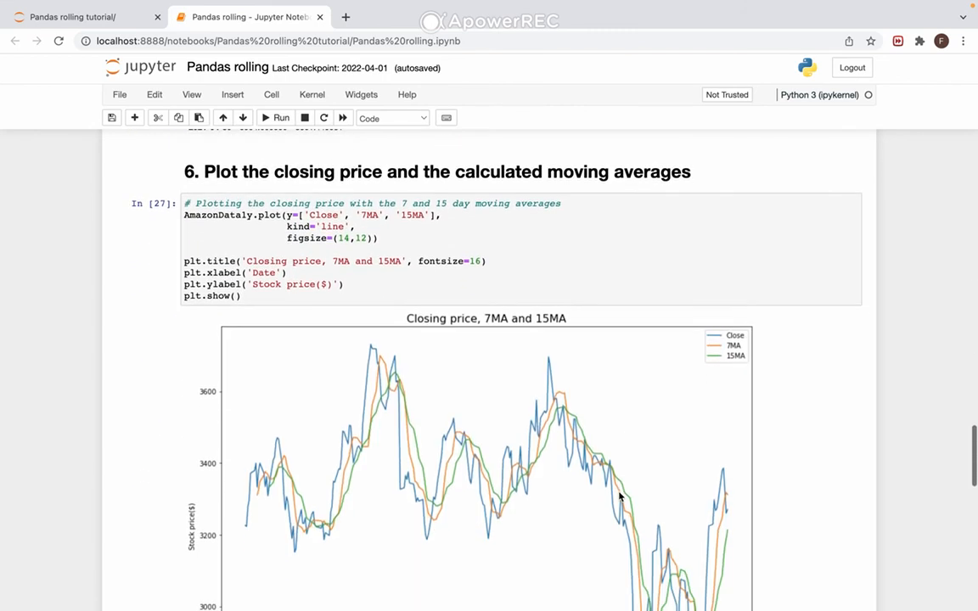
{"action": "scroll", "scroll_direction": "up", "scroll_amount": 3}
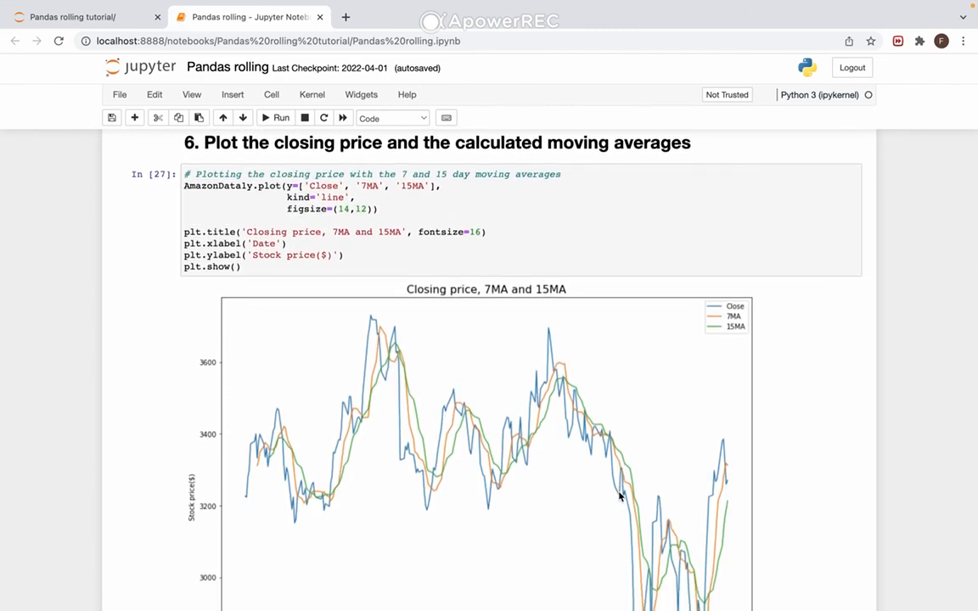
{"action": "mouse_move", "coordinate": [673, 476]}
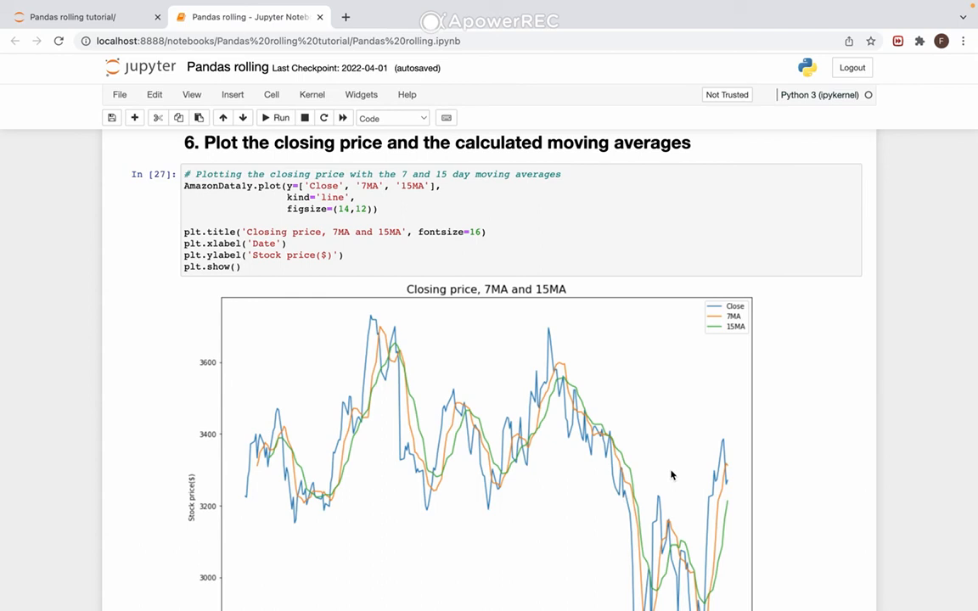
{"action": "mouse_move", "coordinate": [404, 367]}
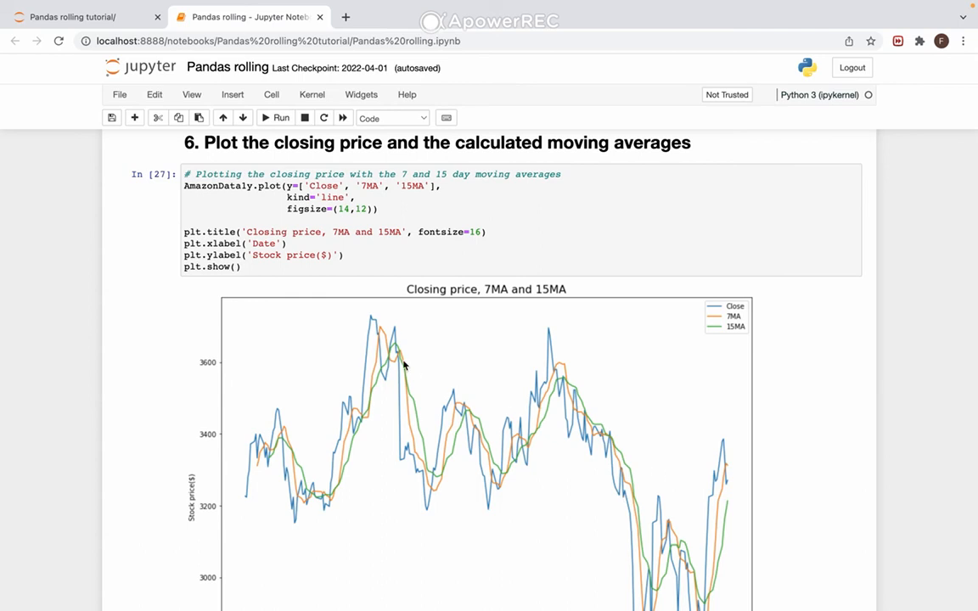
{"action": "left_click", "coordinate": [272, 268]}
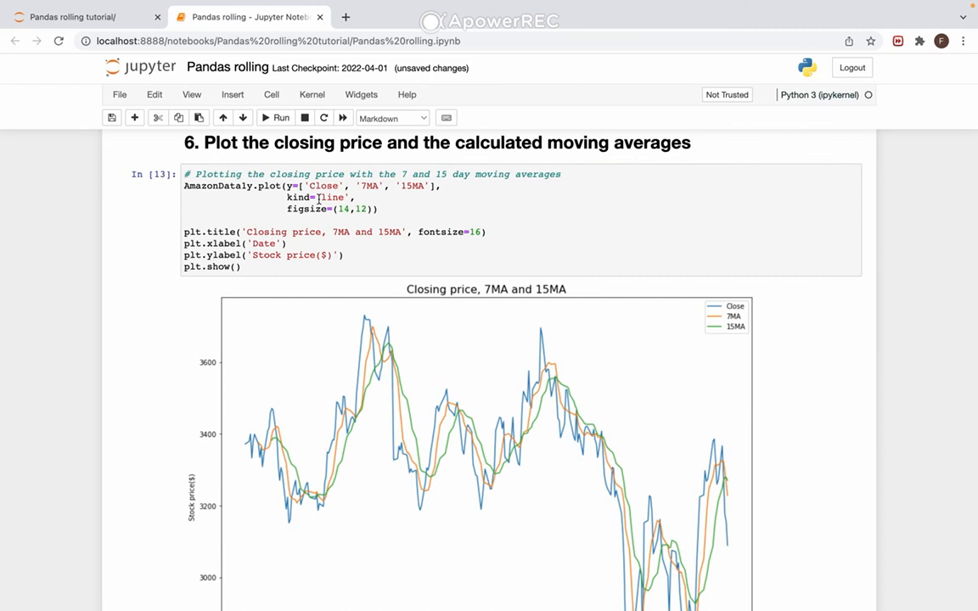
{"action": "scroll", "scroll_direction": "down", "scroll_amount": 3}
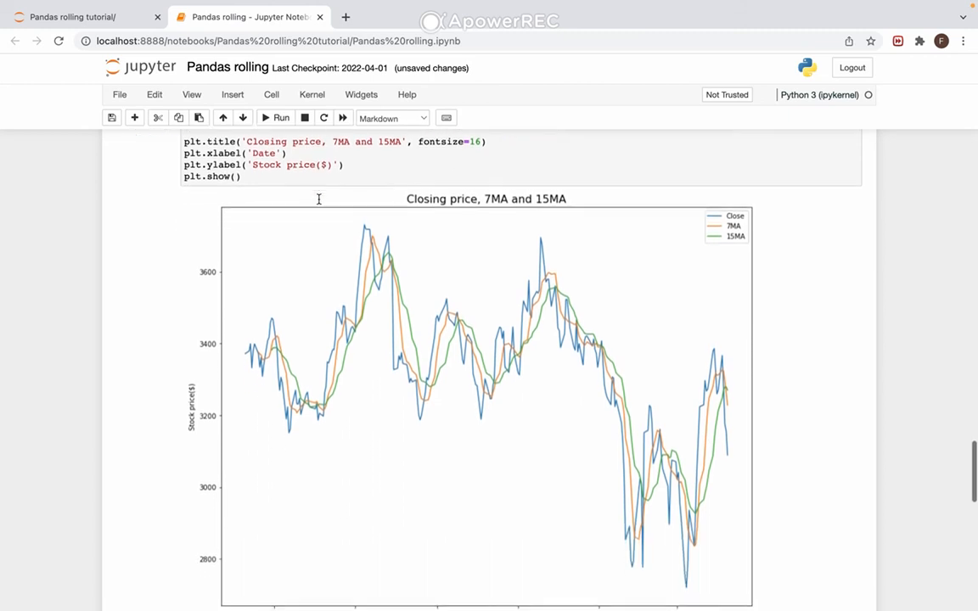
{"action": "scroll", "scroll_direction": "down", "scroll_amount": 3}
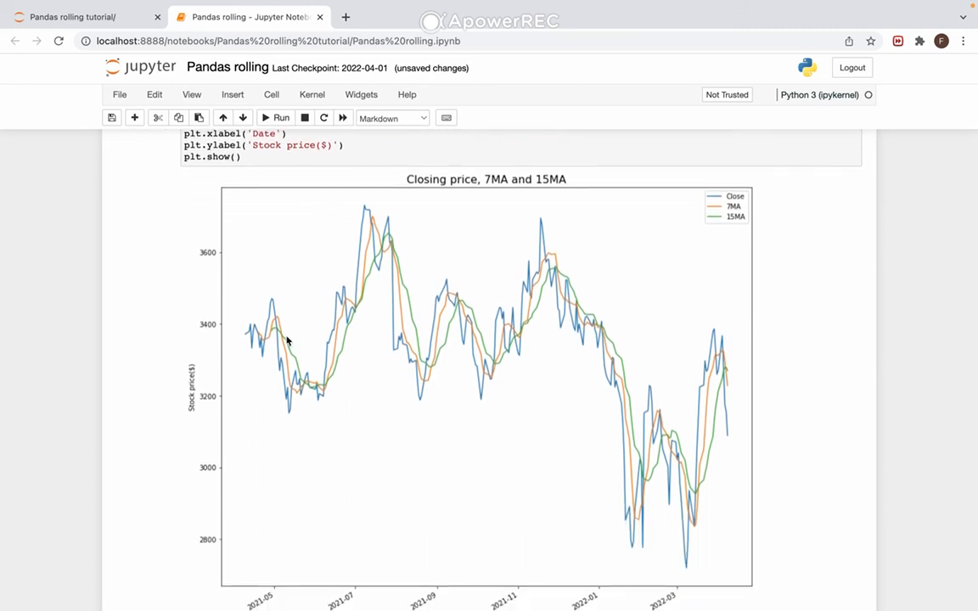
{"action": "mouse_move", "coordinate": [360, 217]}
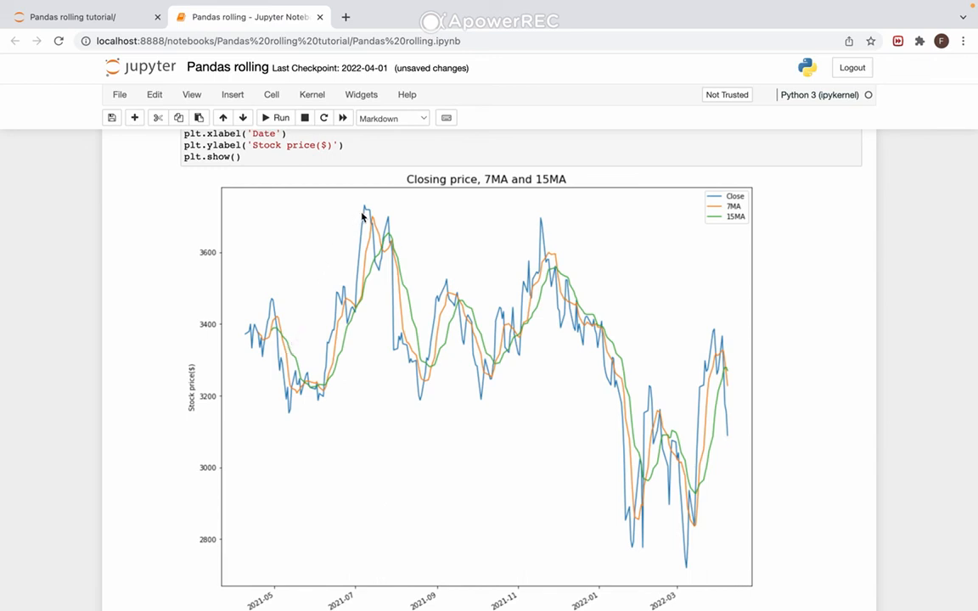
{"action": "mouse_move", "coordinate": [473, 307]}
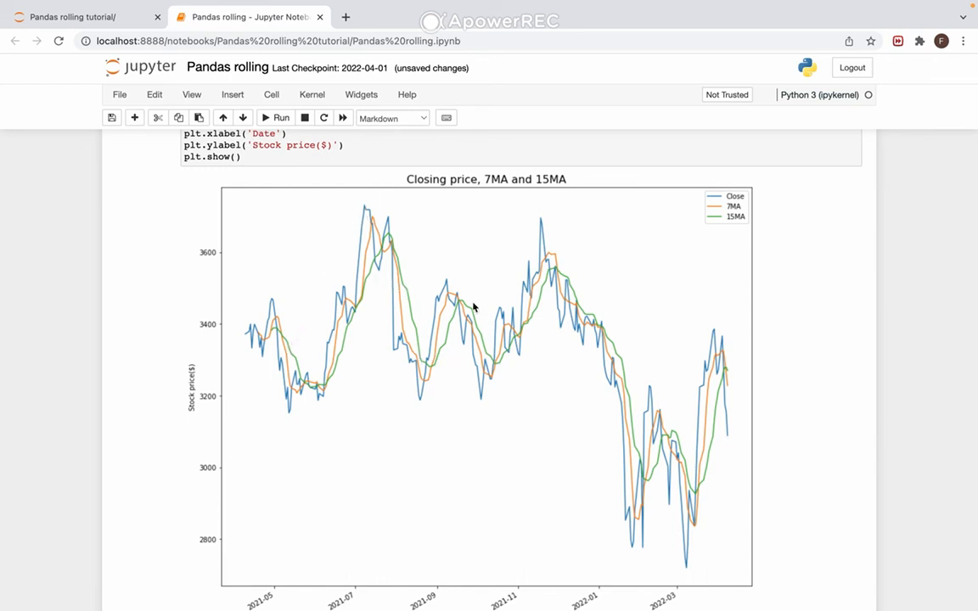
{"action": "mouse_move", "coordinate": [607, 415]}
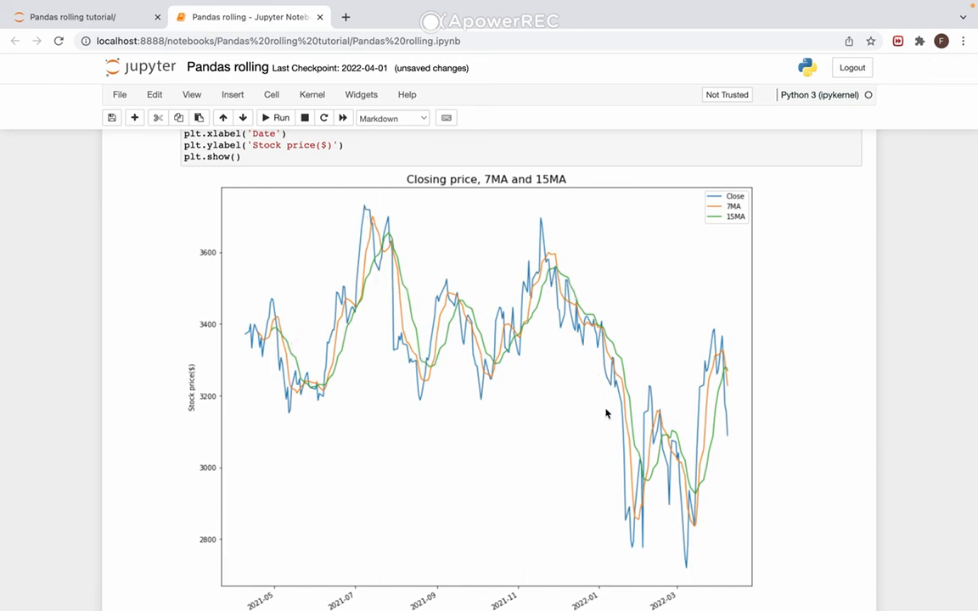